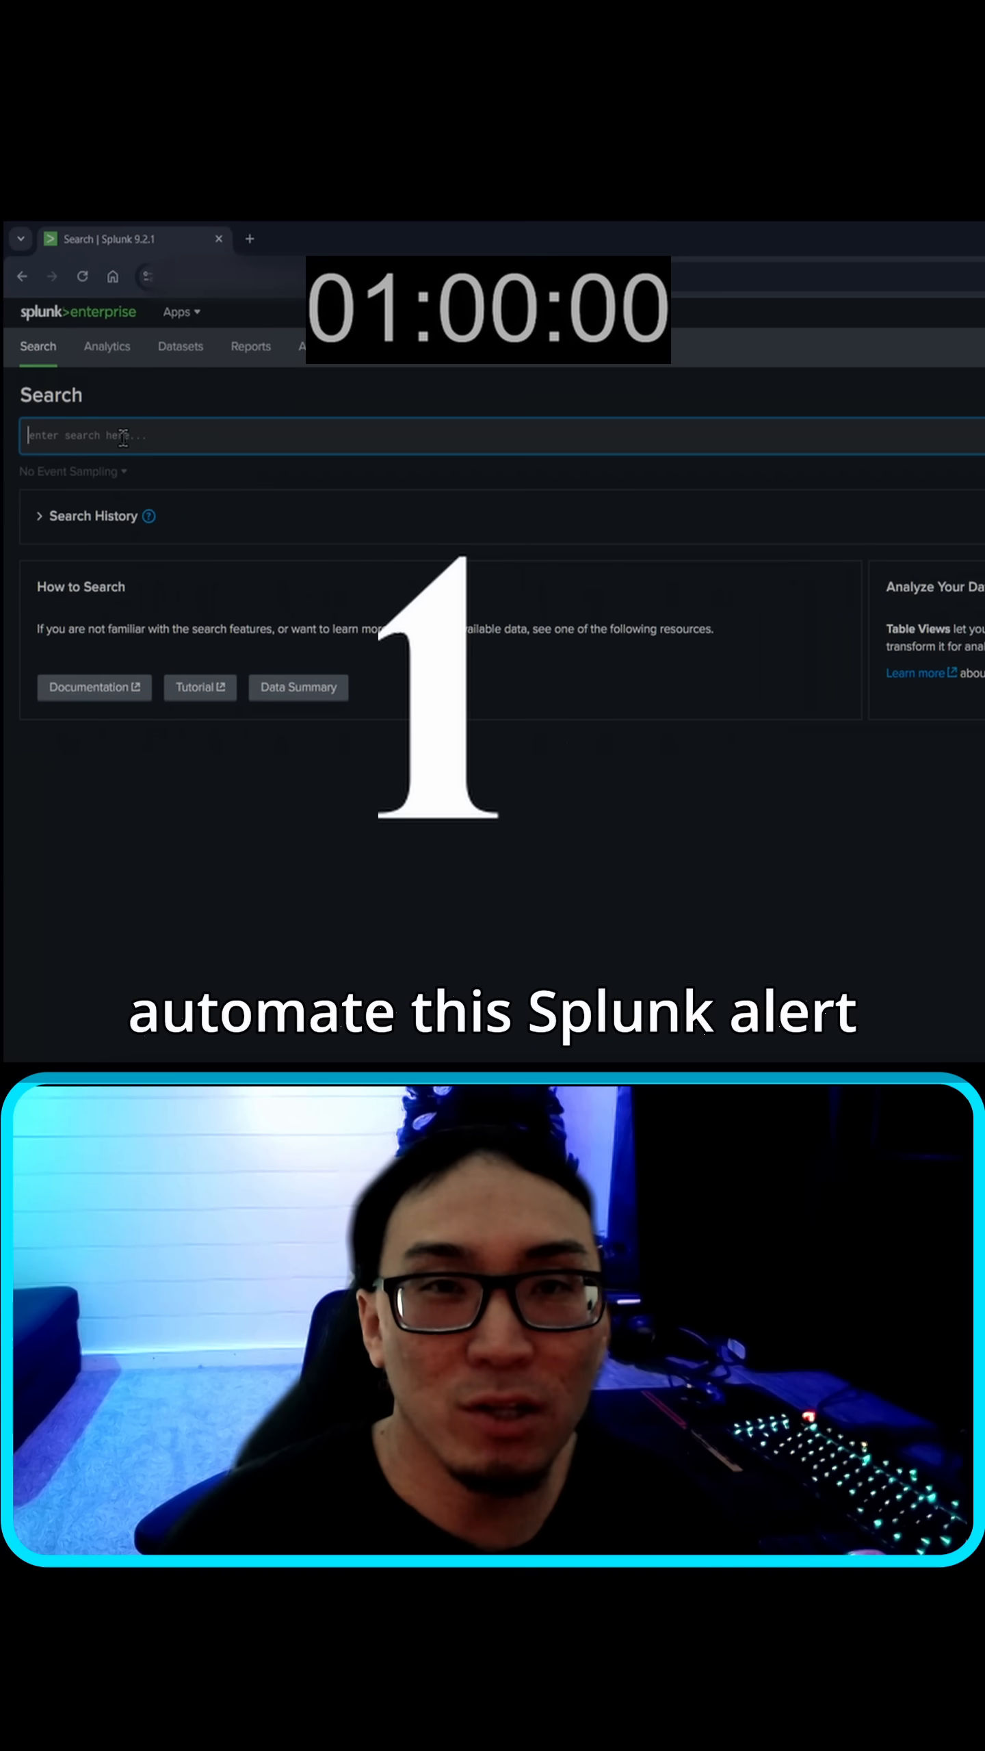
Search index for sudo COMMAND events over All time in real-time.
{"action": "type", "text": "inde"}
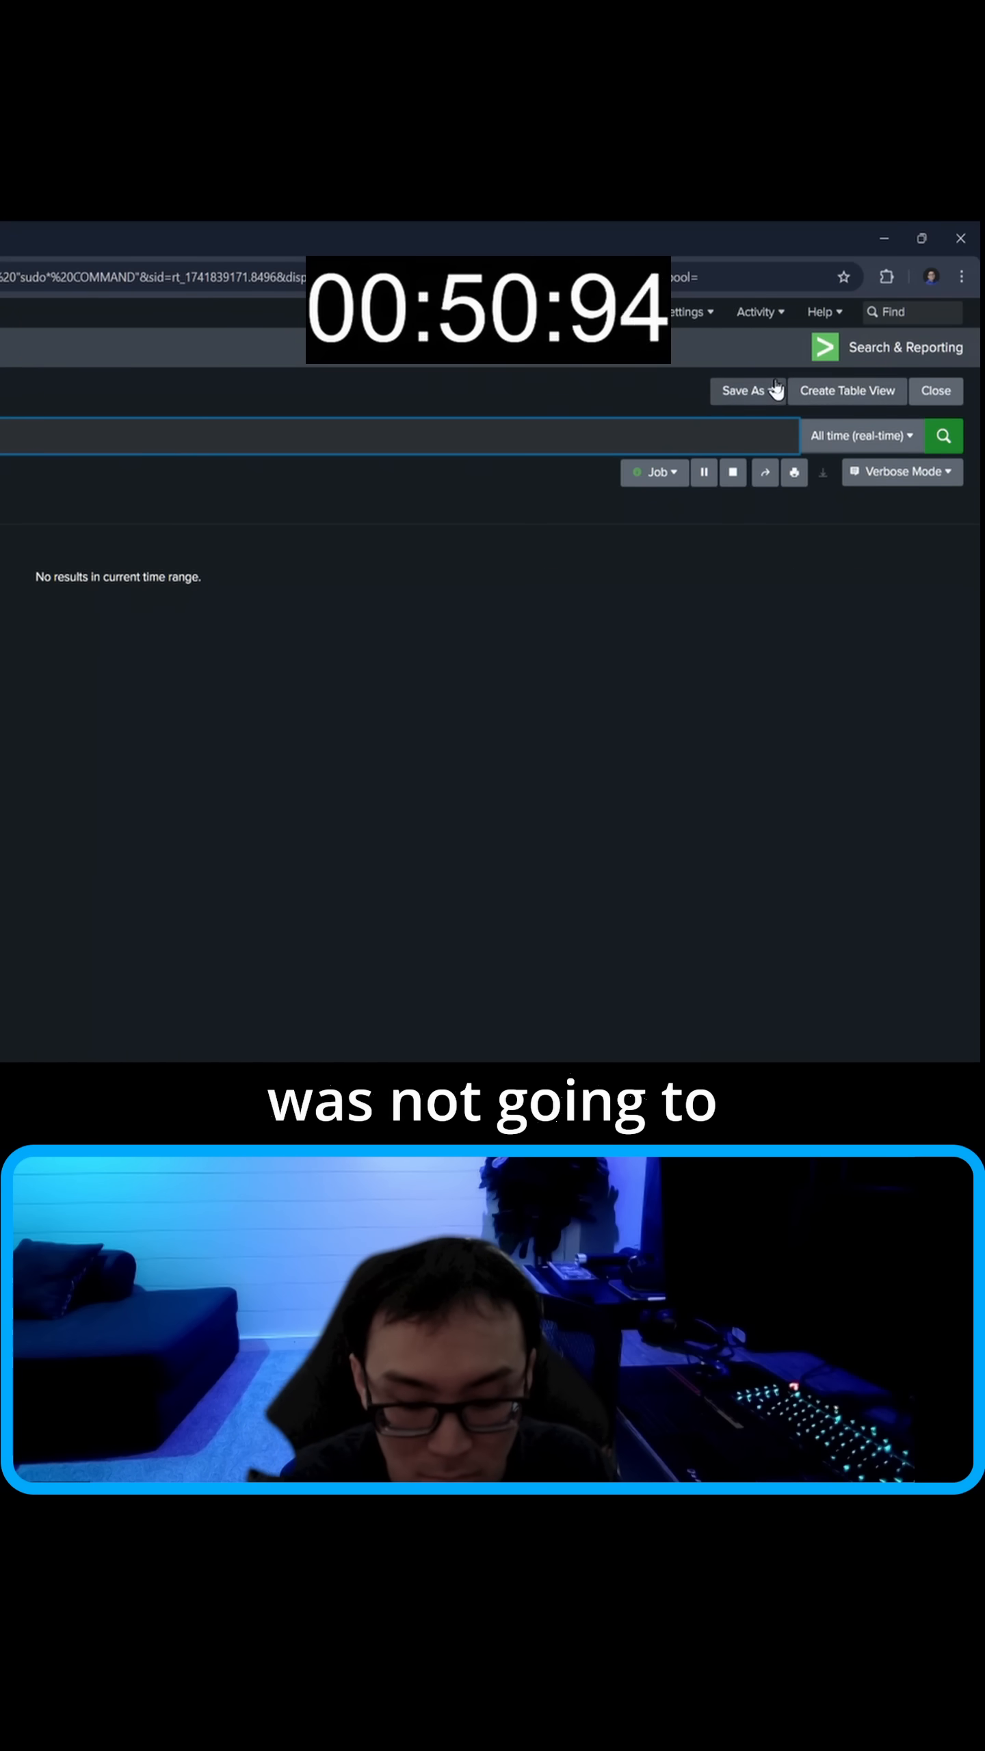
Save the search as alert 'SUDO' with Real-time type and Per-Result trigger.
{"action": "left_click", "coordinate": [743, 391]}
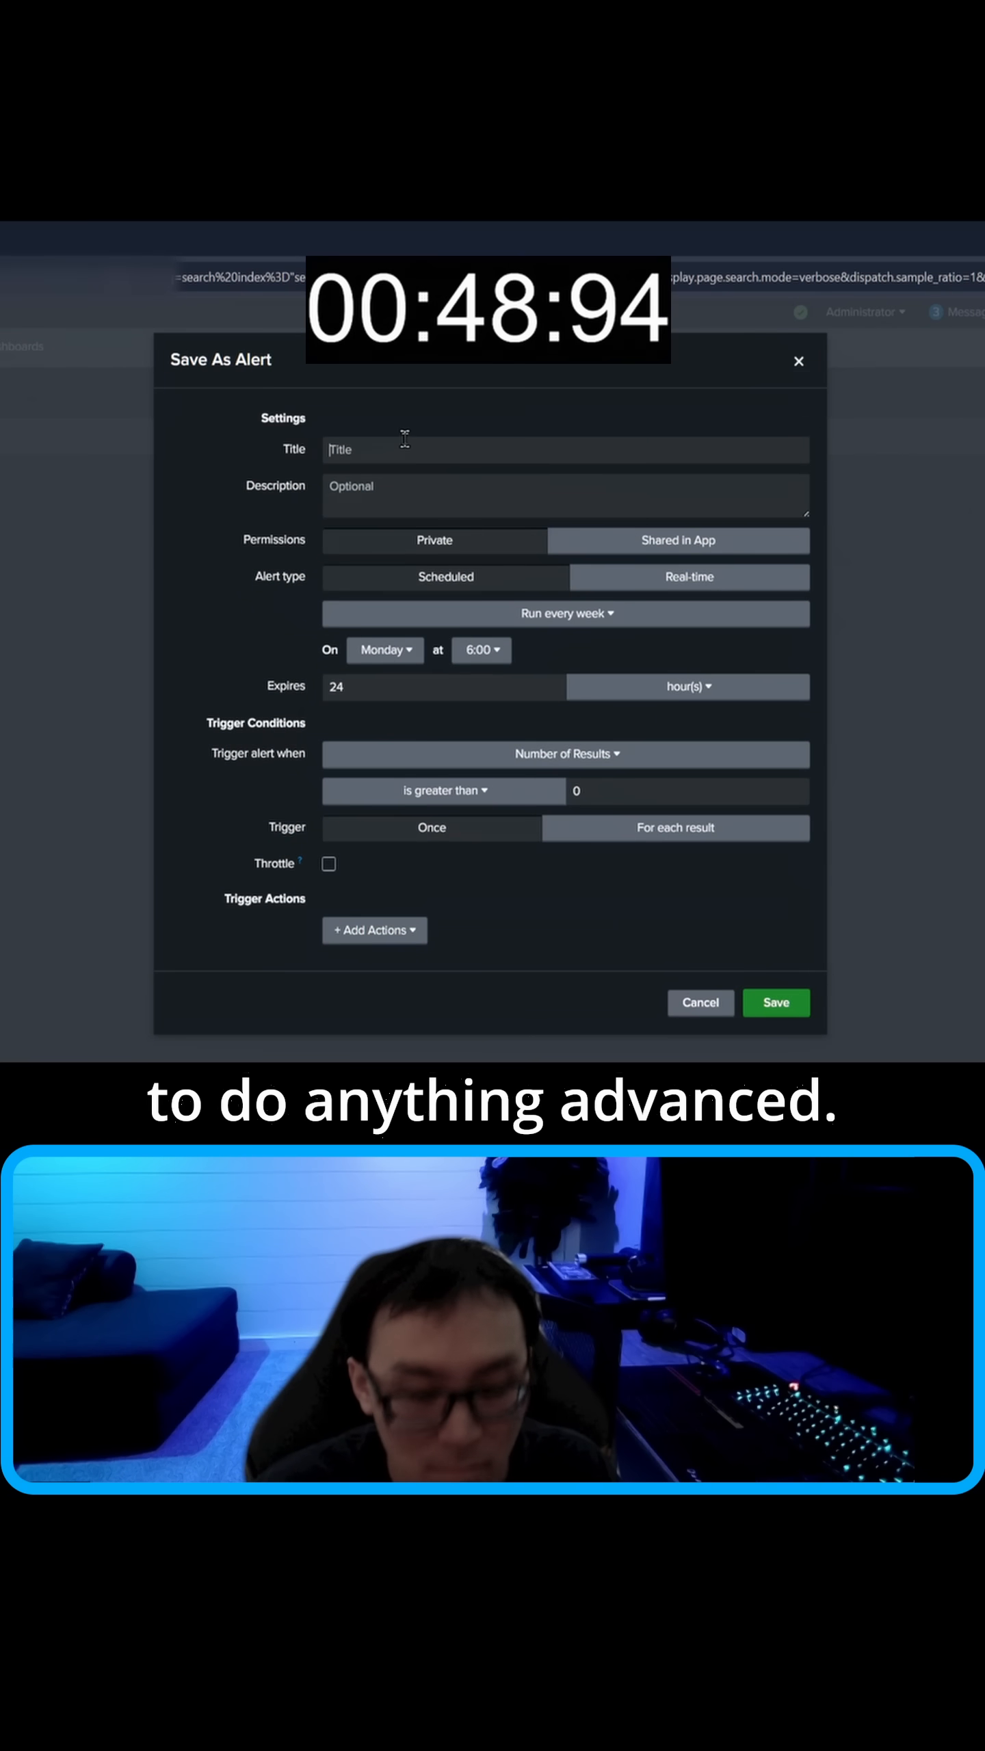
{"action": "left_click", "coordinate": [689, 577]}
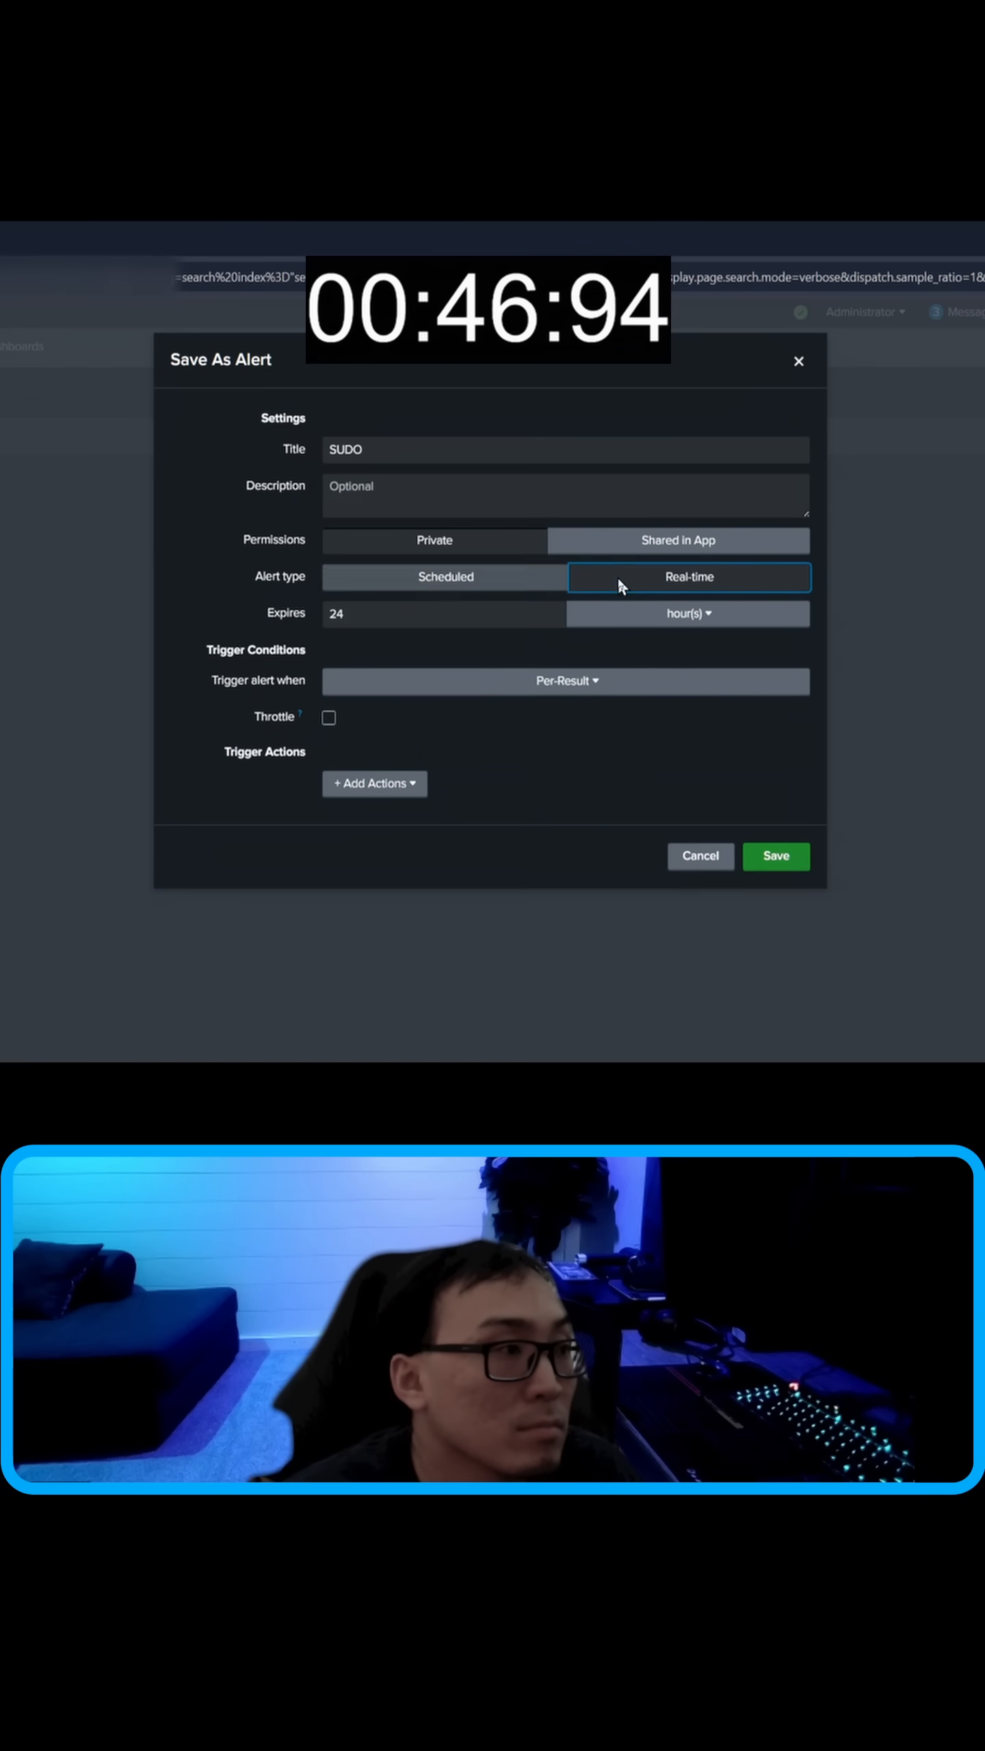
{"action": "left_click", "coordinate": [373, 782]}
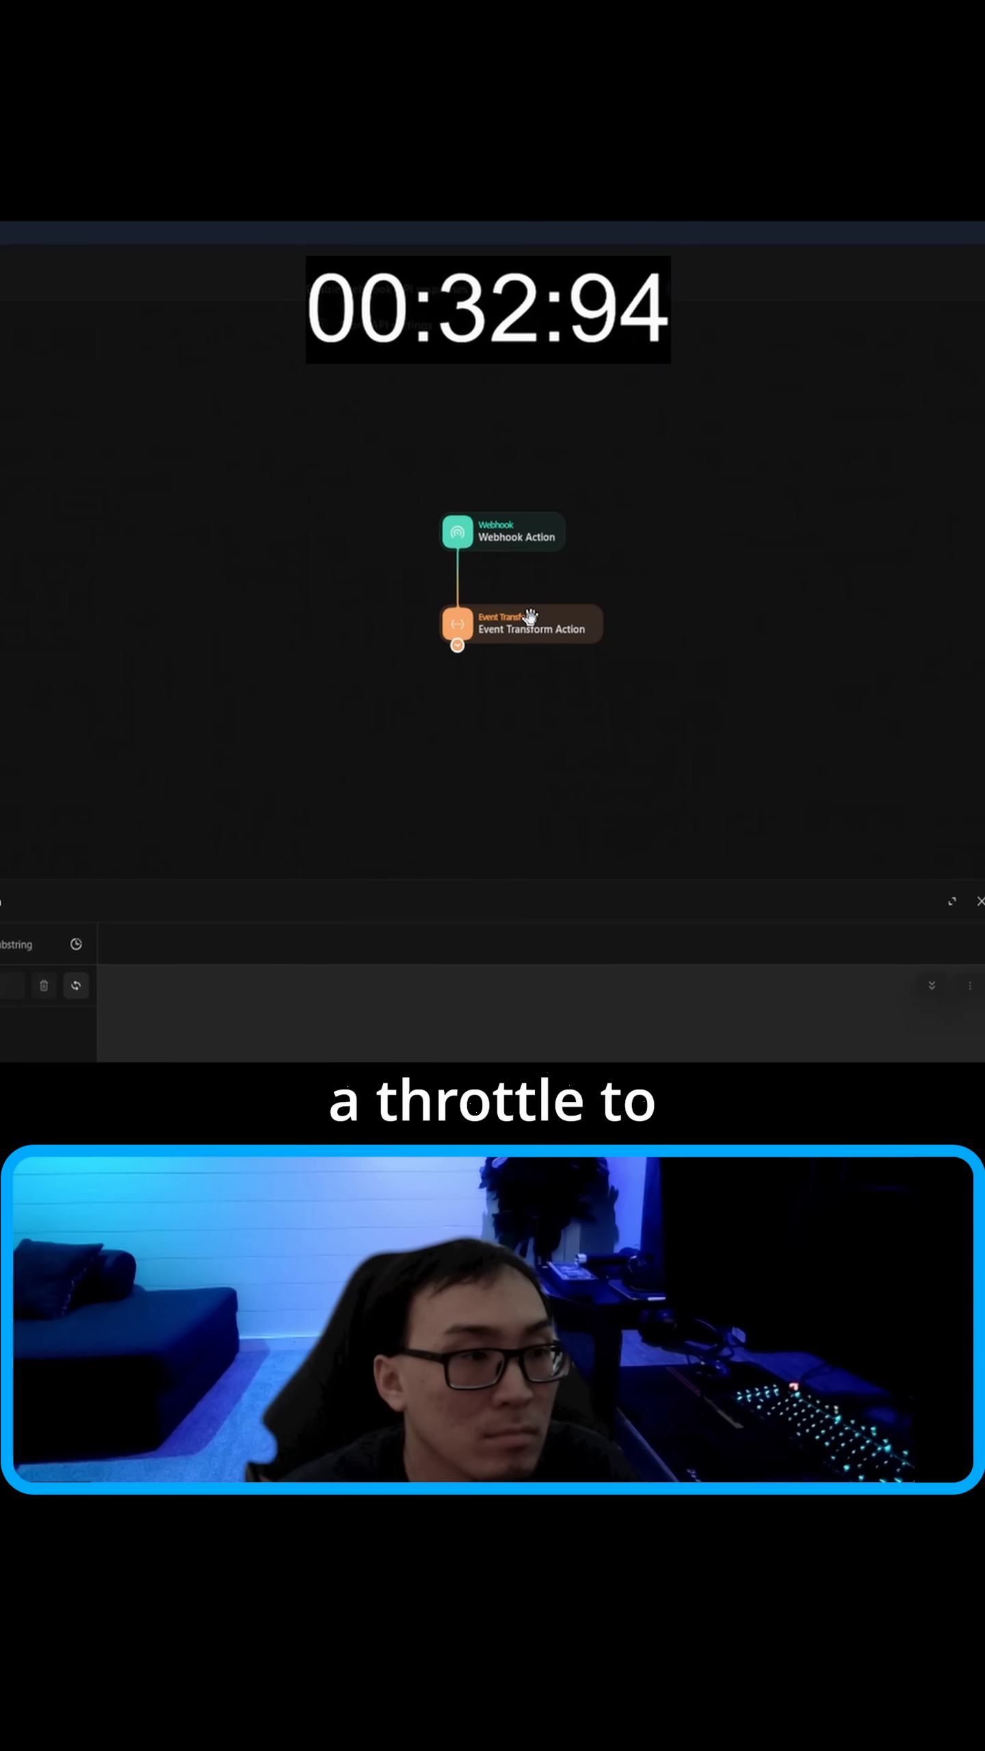
Connect an HTTP Request action under Event Transform with Method POST, JSON content type and payload key 'content'.
{"action": "left_click", "coordinate": [788, 544]}
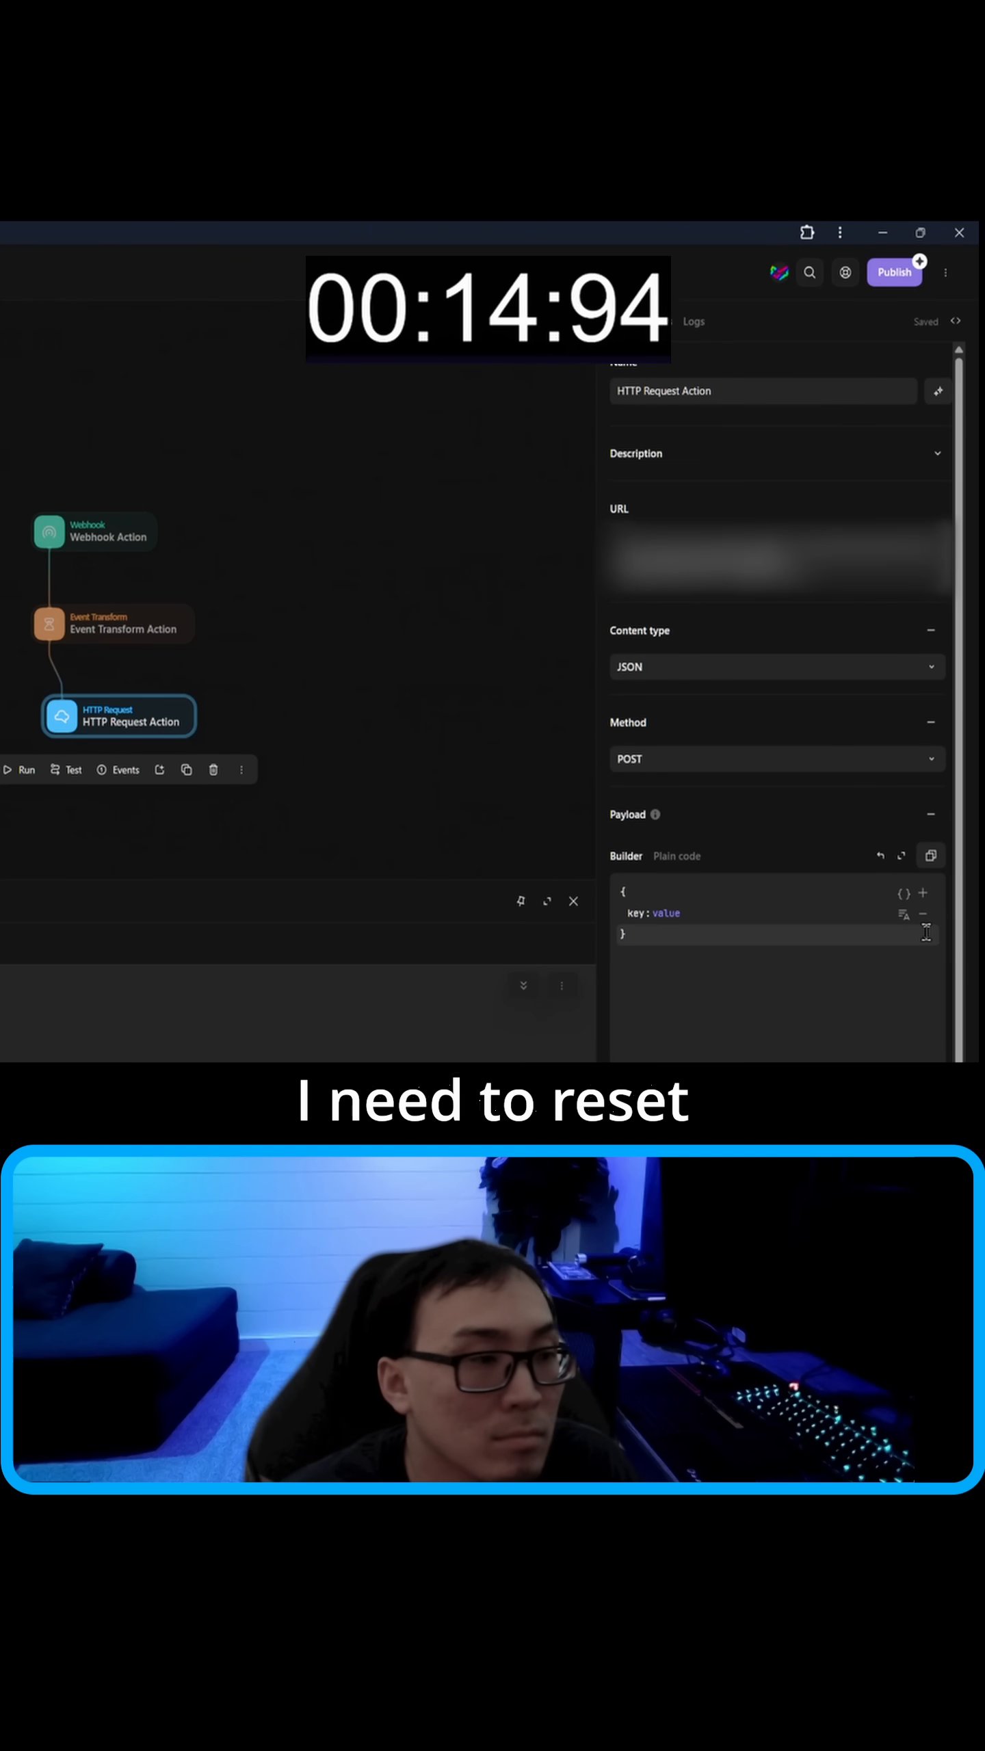
{"action": "type", "text": "content"}
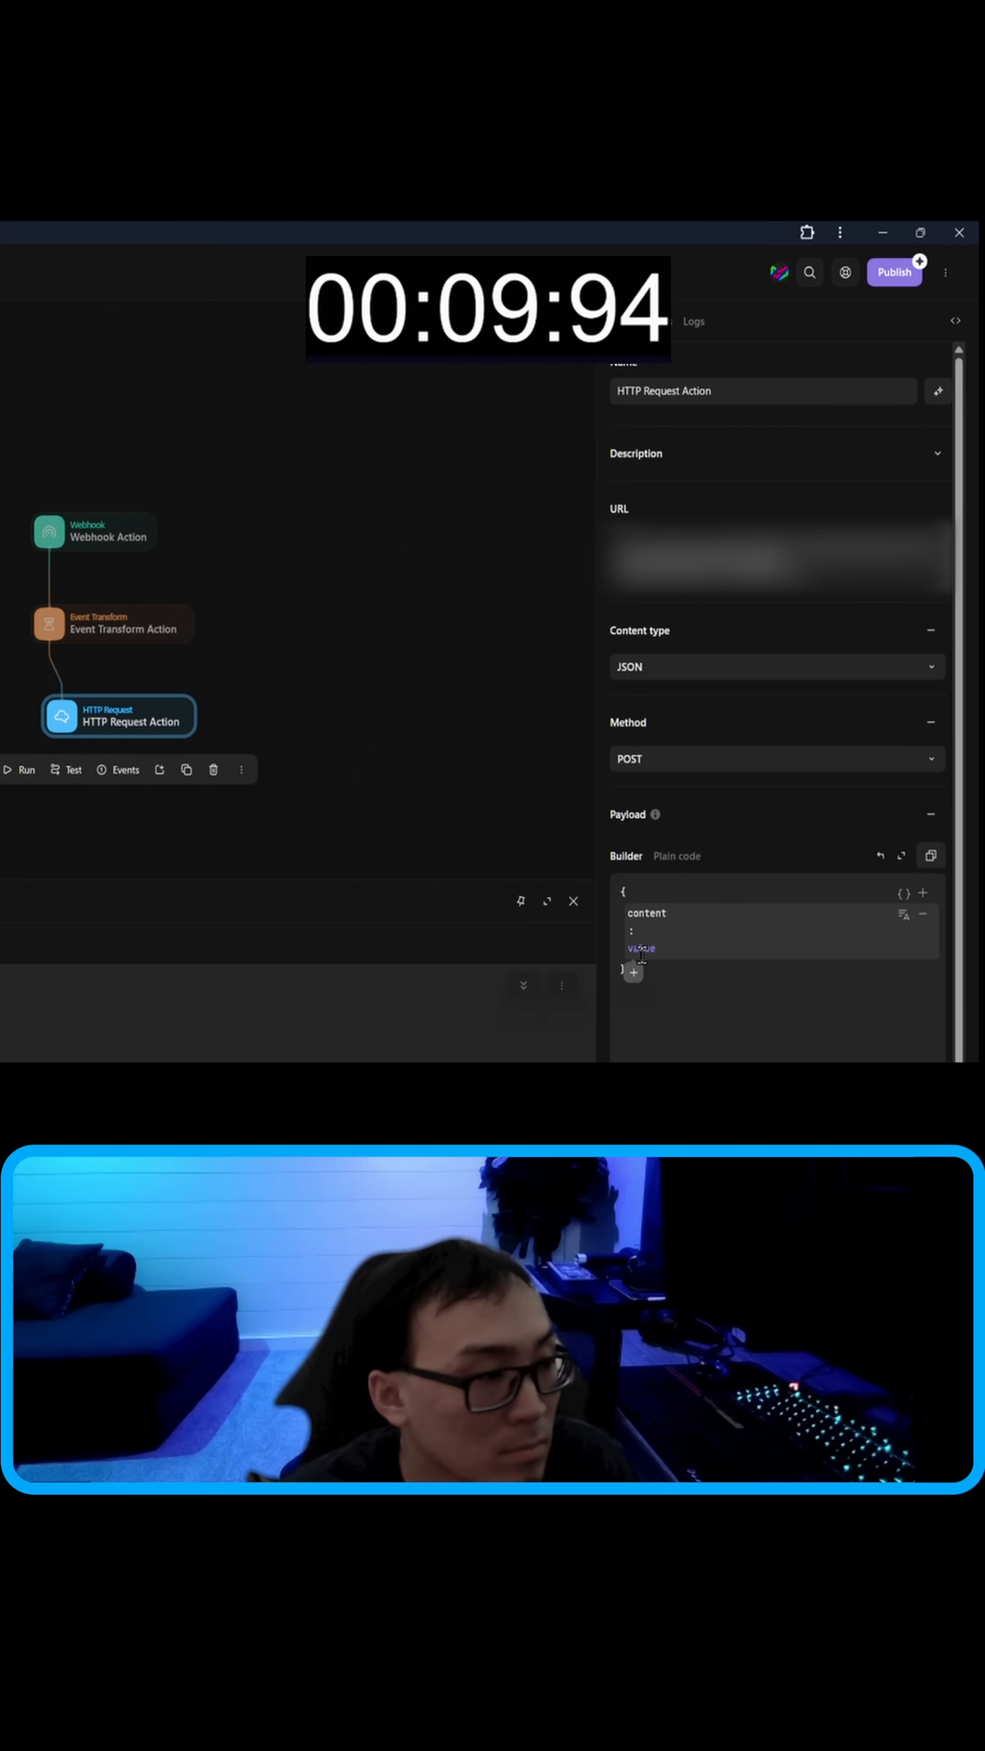
Set the content value to a formula referencing webhook_action.body.resu...
{"action": "left_click", "coordinate": [640, 949]}
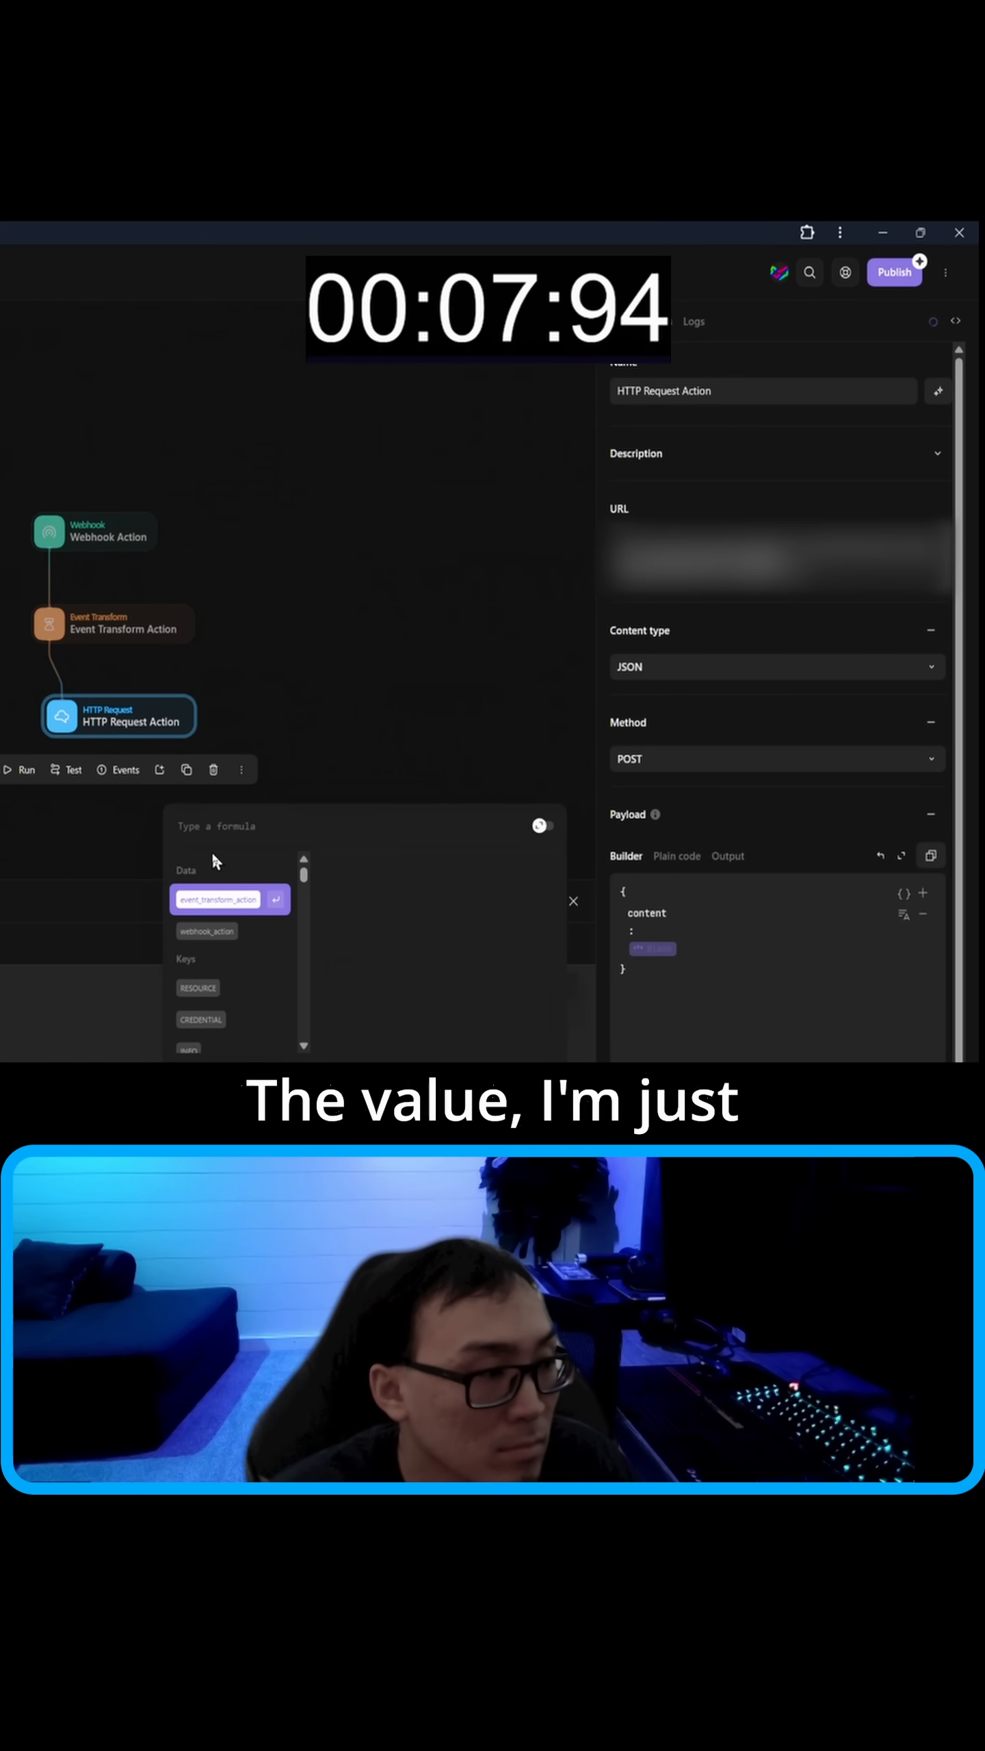
{"action": "type", "text": "webhook_action.t"}
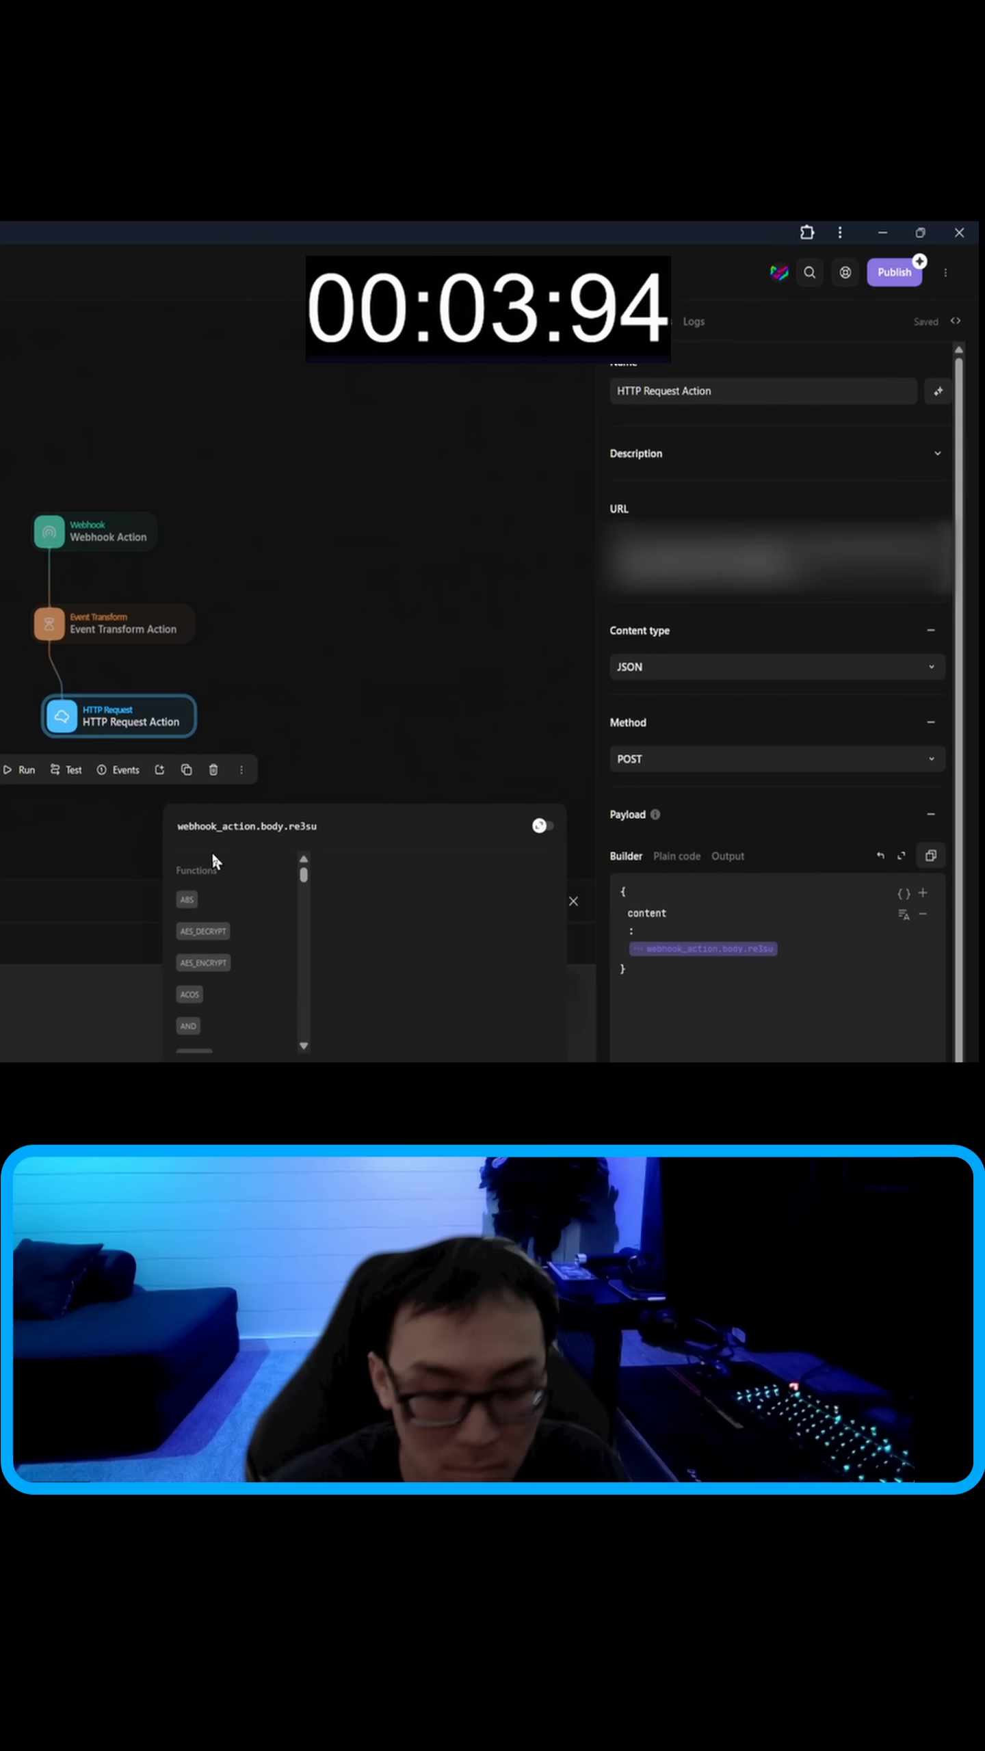
{"action": "type", "text": "resu"}
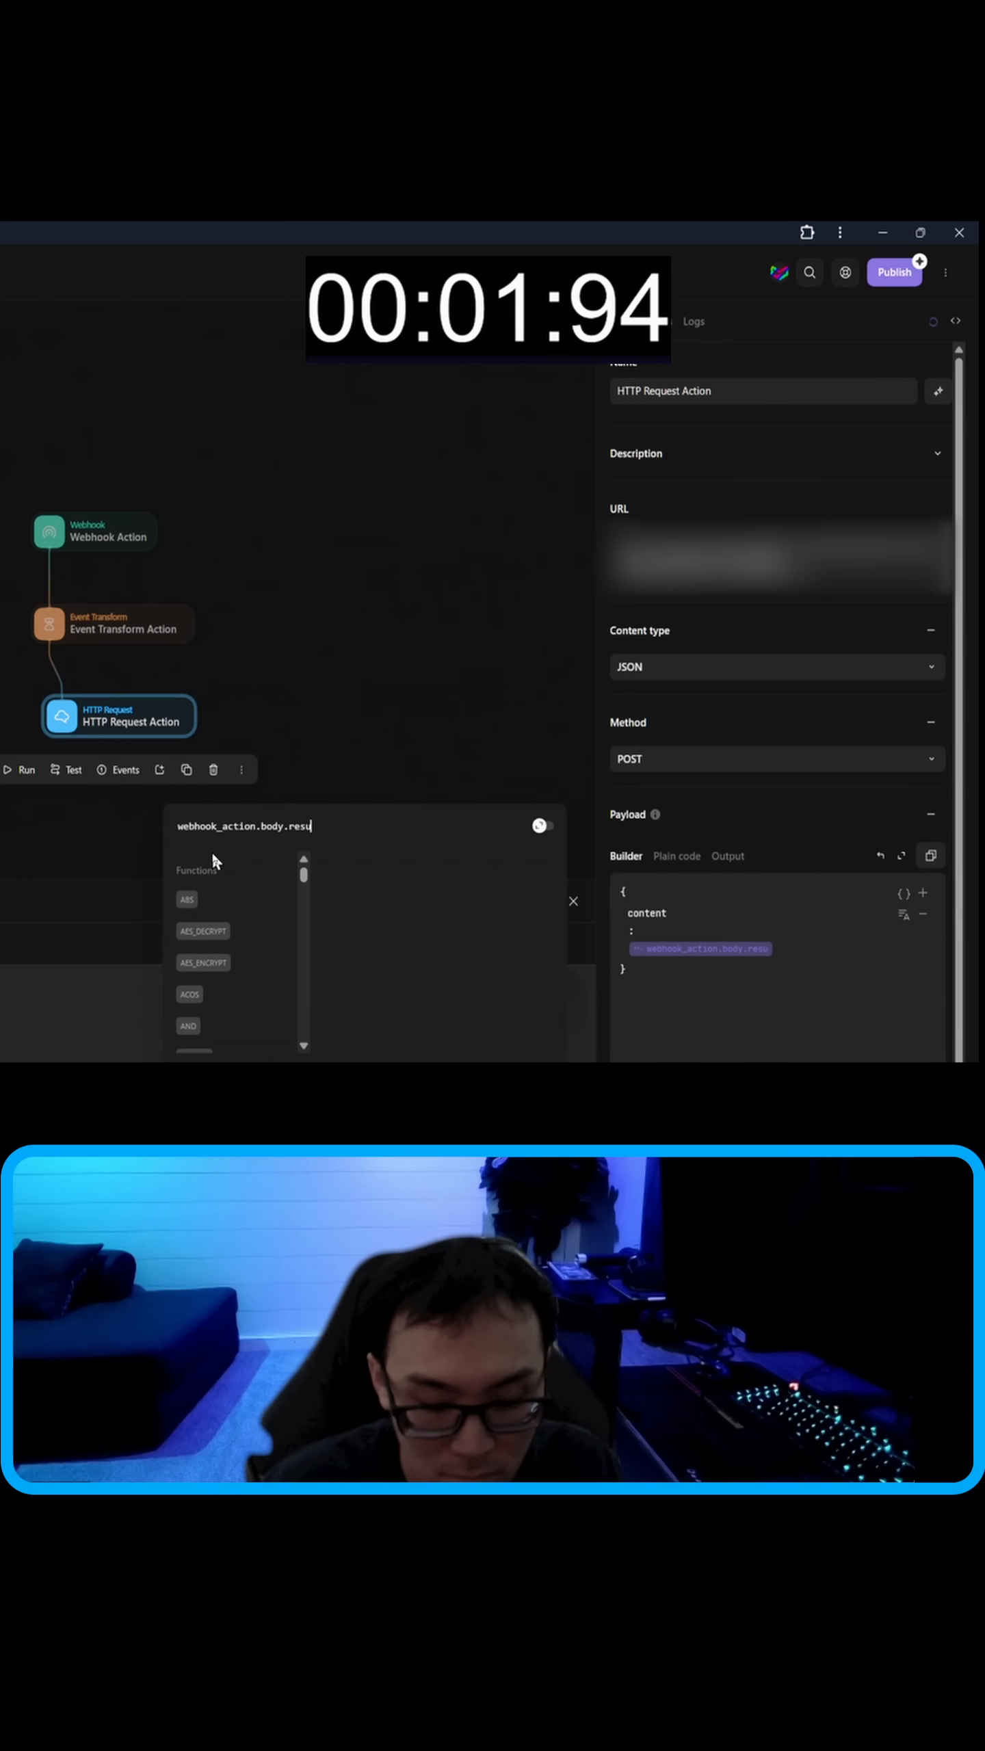